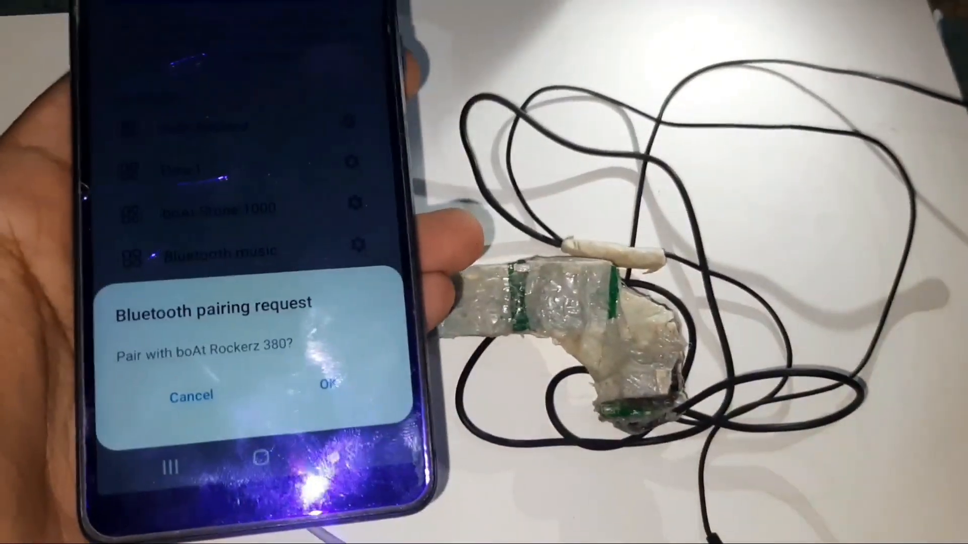
- Accept the pairing request so boAt Rockerz 380 joins paired devices and begins connecting
left_click(328, 395)
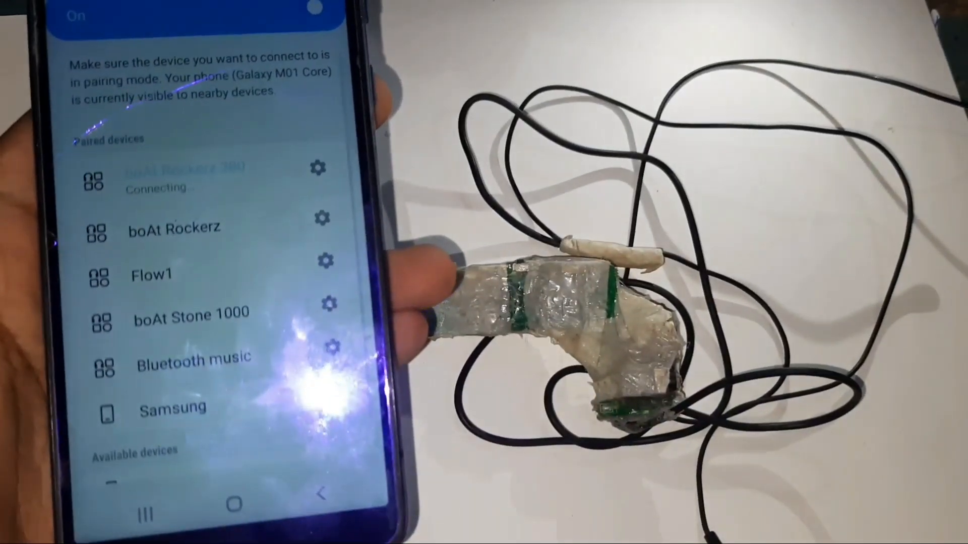